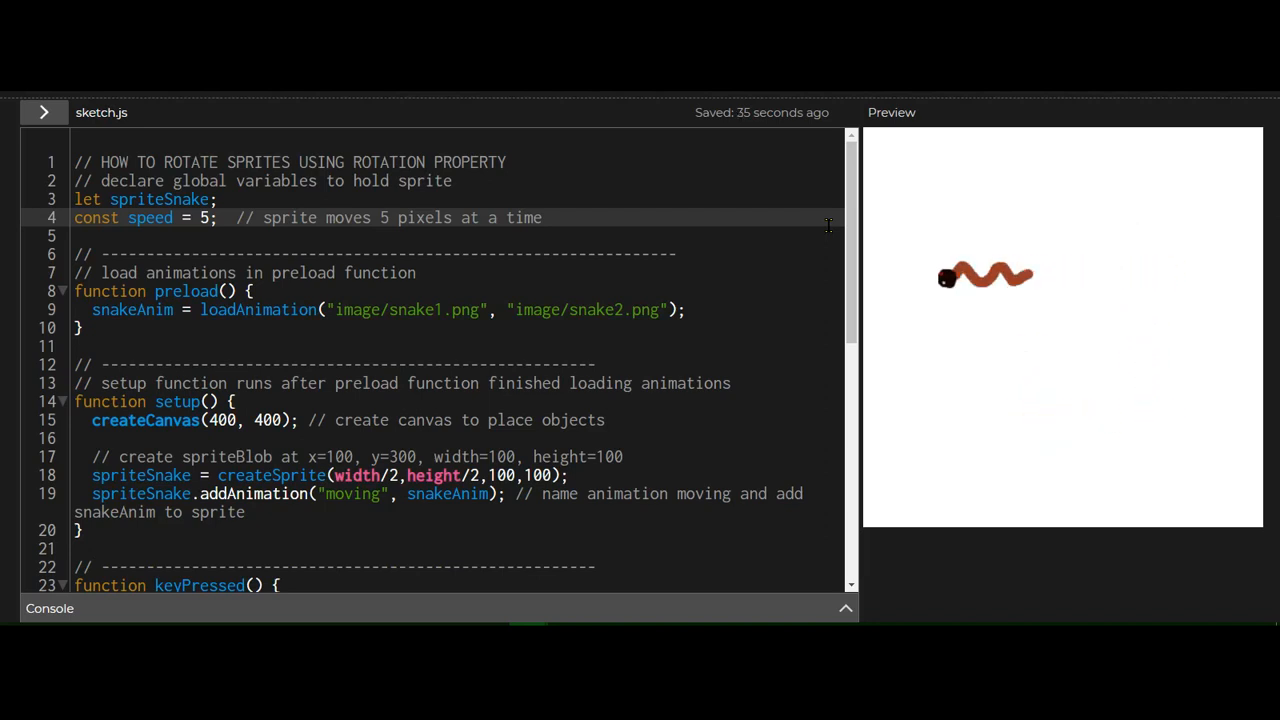
pyautogui.moveTo(567, 218)
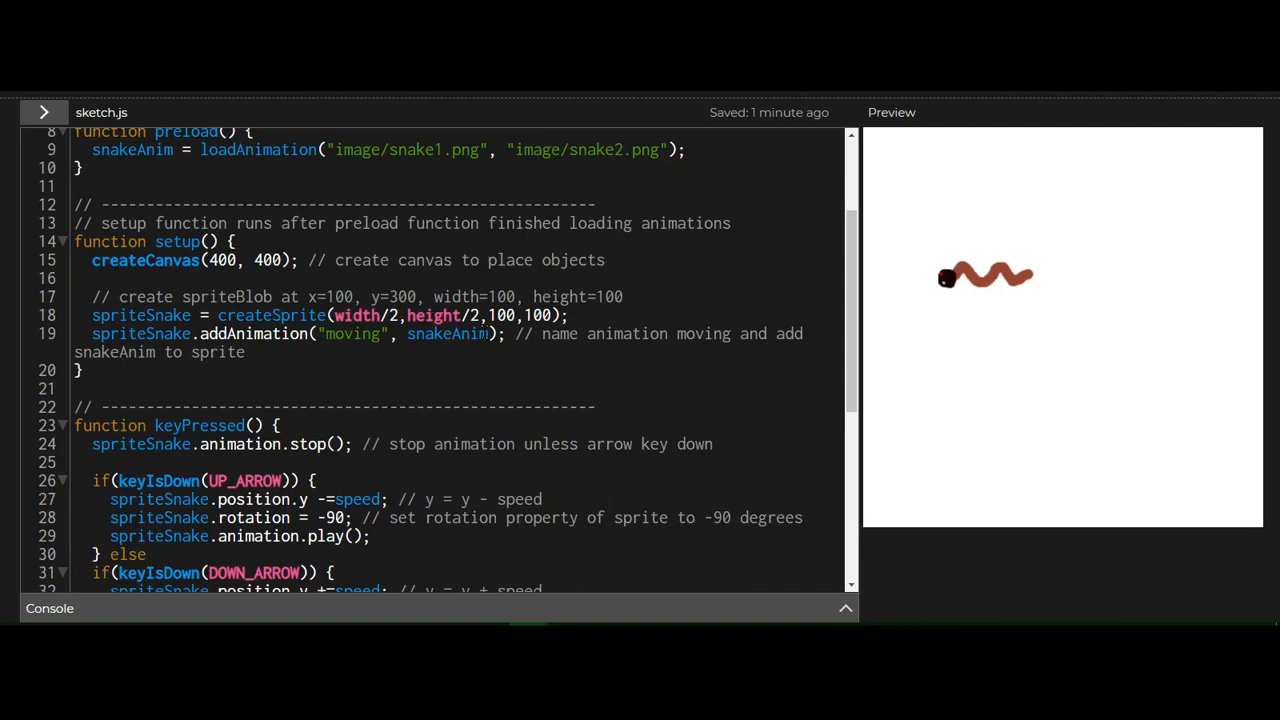
pyautogui.moveTo(485, 325)
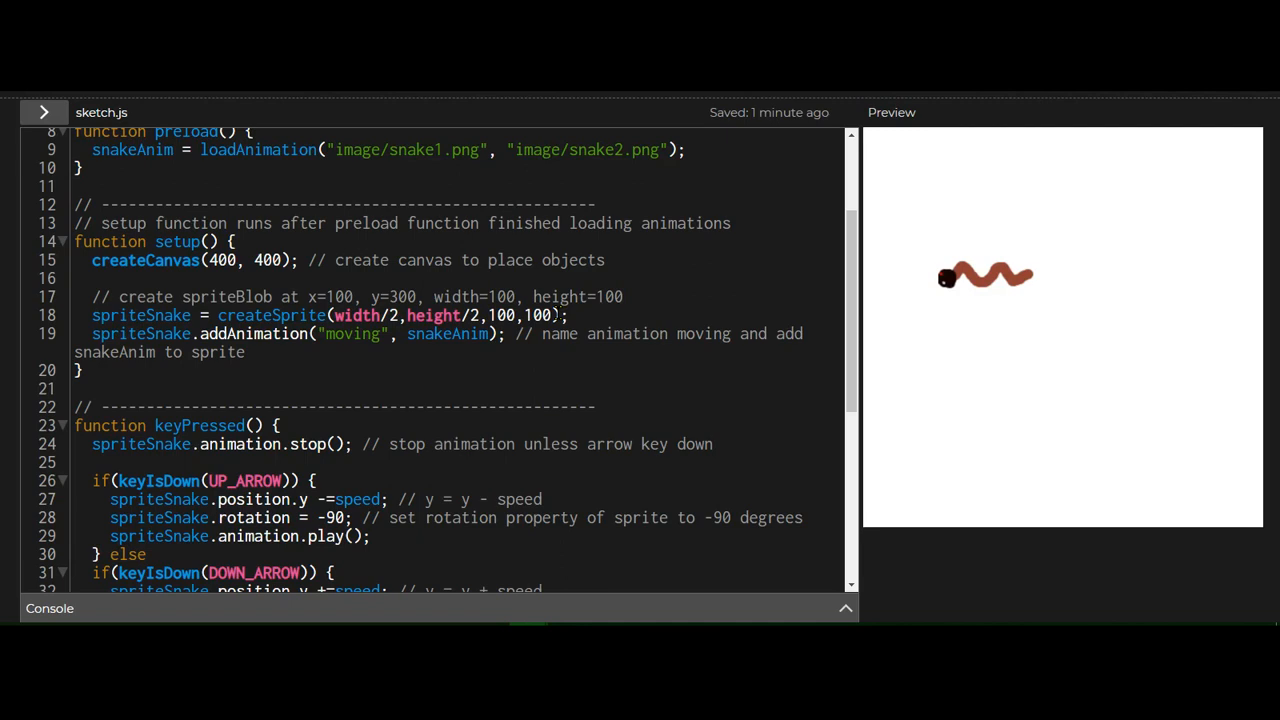
pyautogui.moveTo(120, 158)
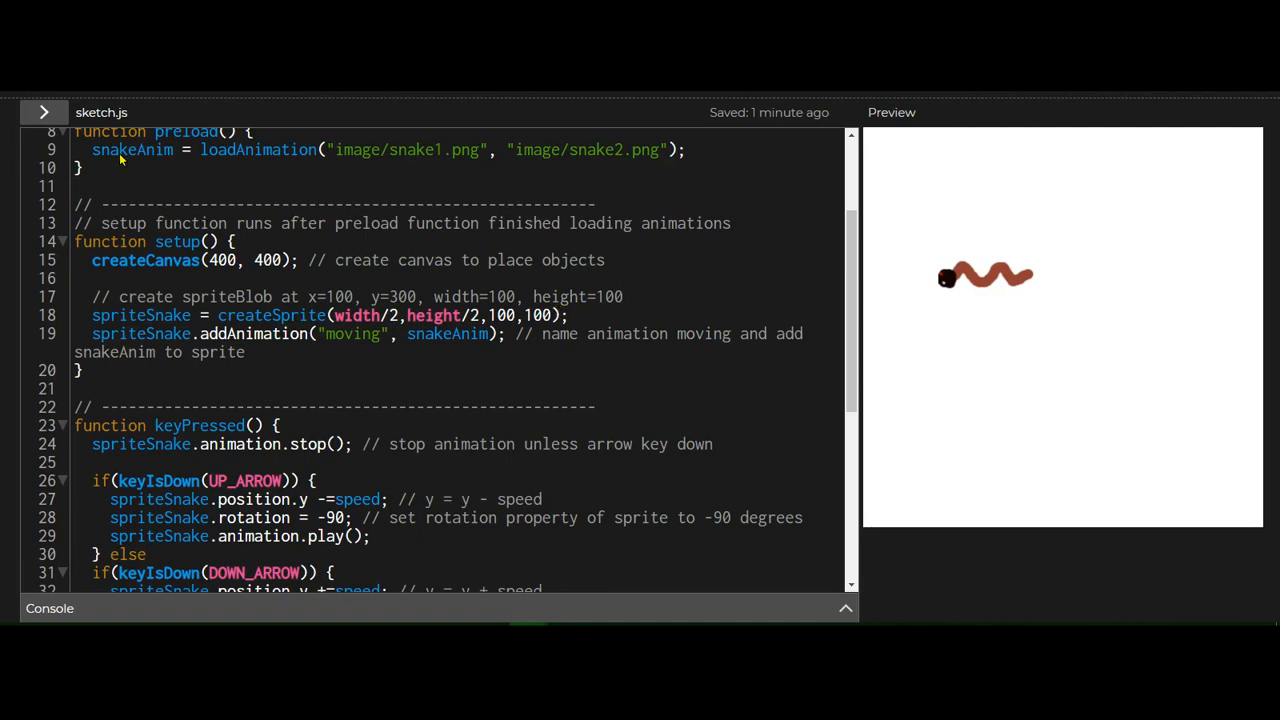
pyautogui.moveTo(422, 413)
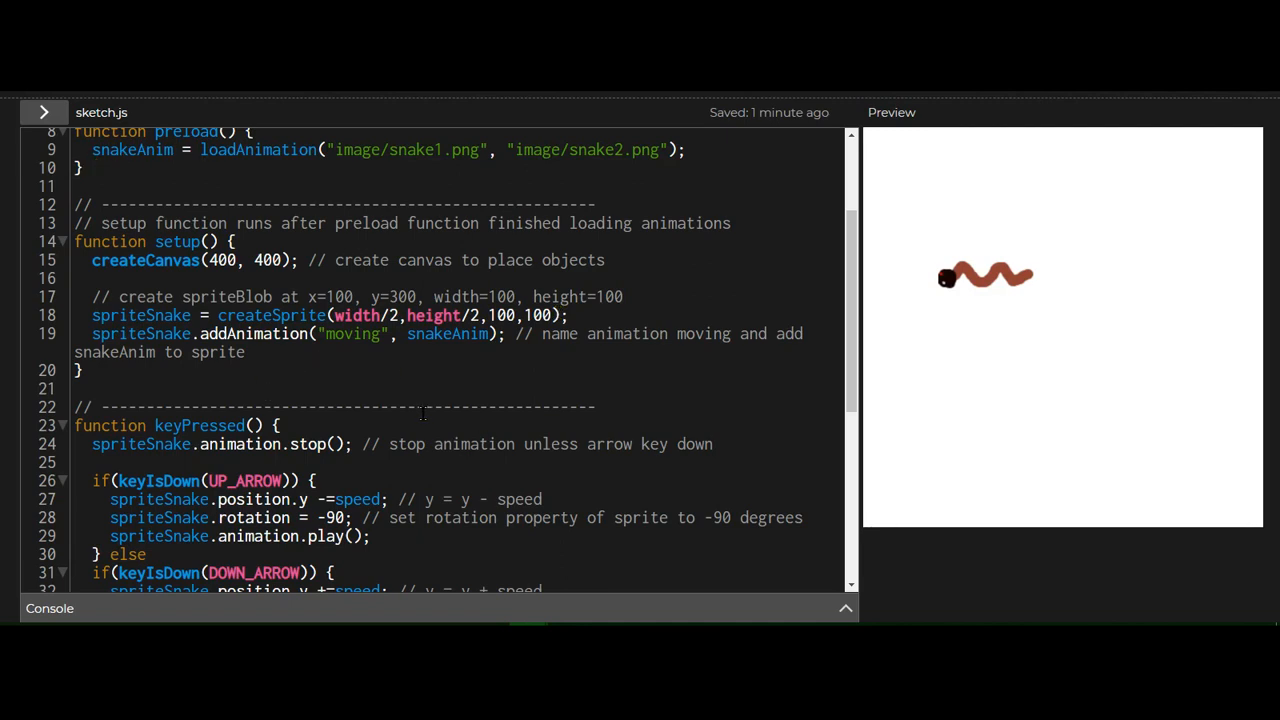
pyautogui.scroll(-3)
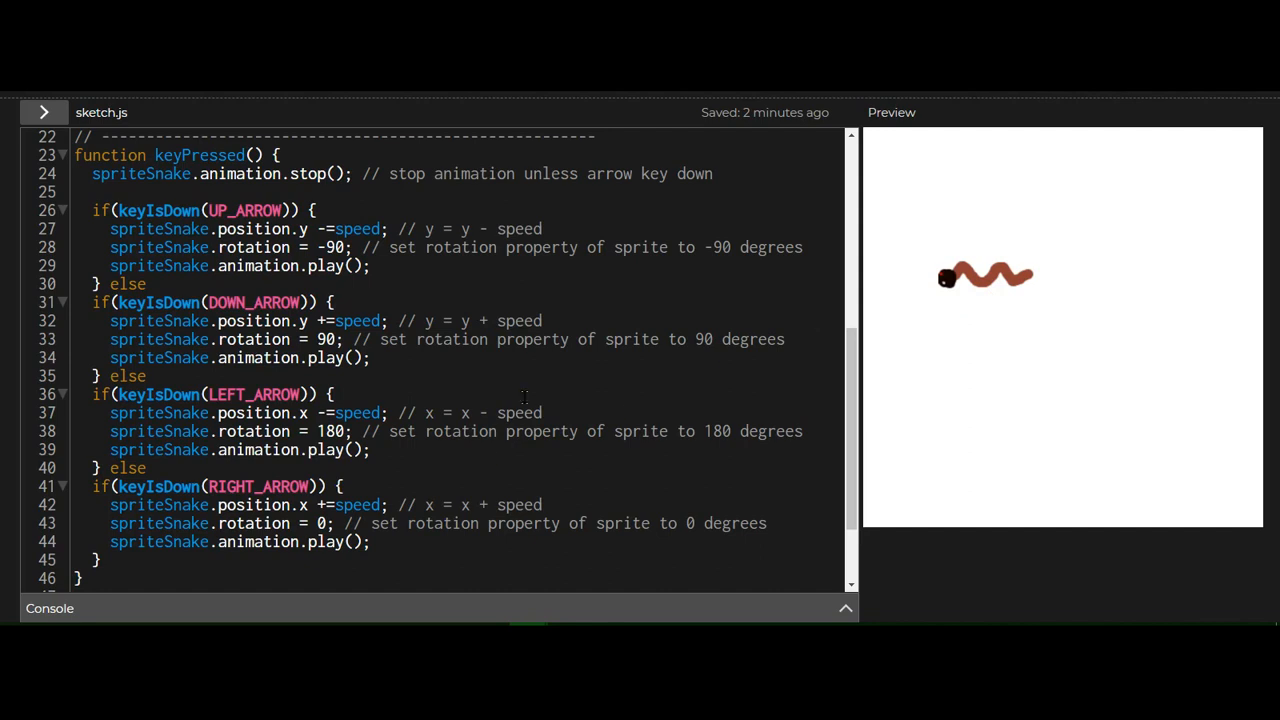
pyautogui.moveTo(428, 311)
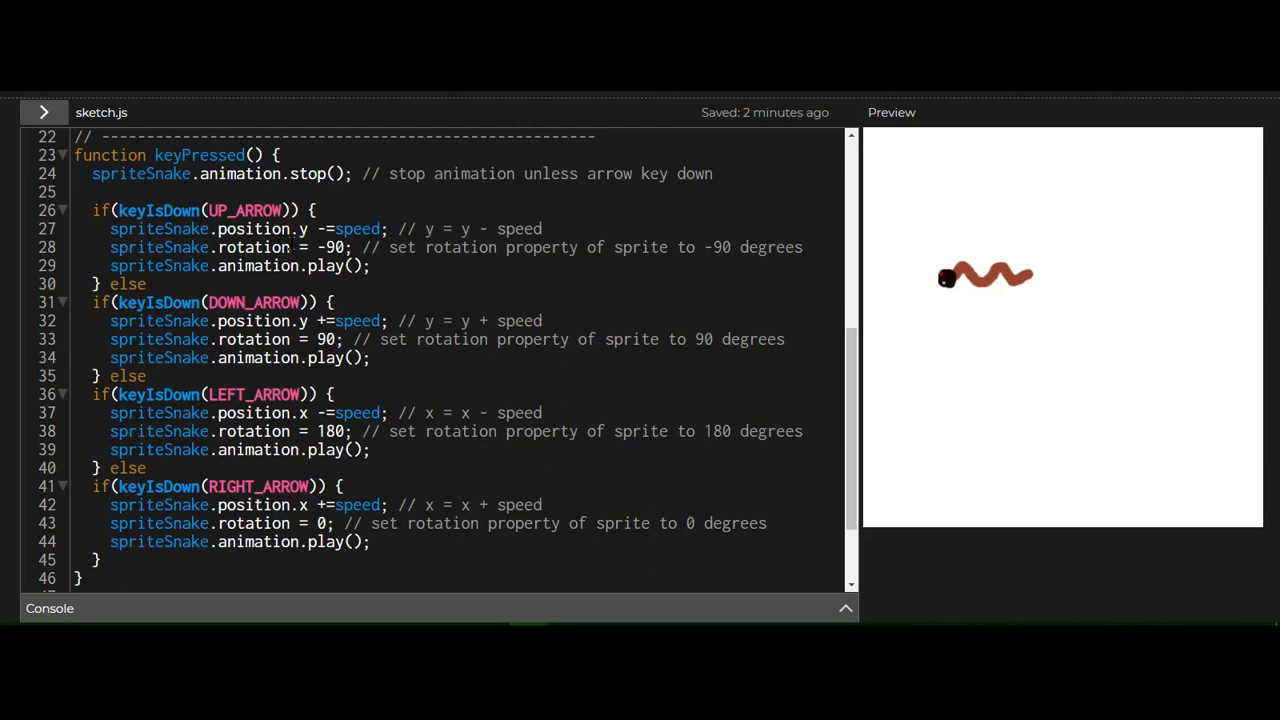
pyautogui.moveTo(317, 247)
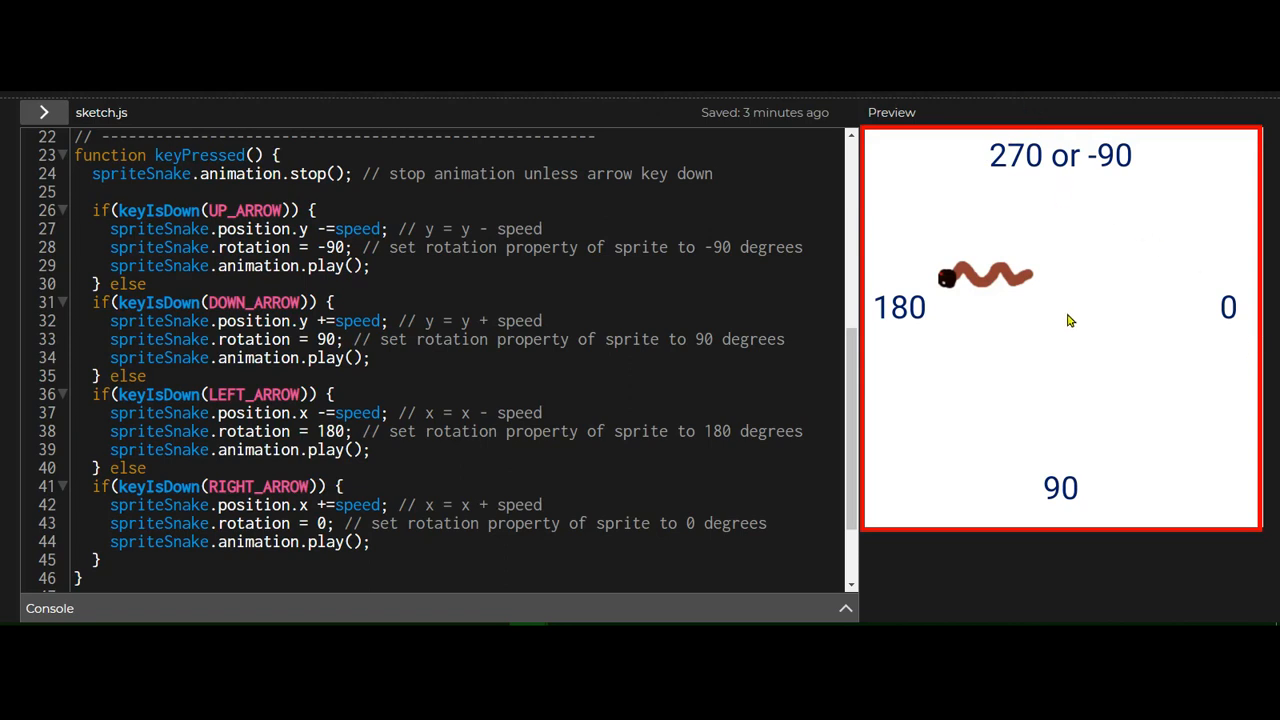
pyautogui.moveTo(1075, 344)
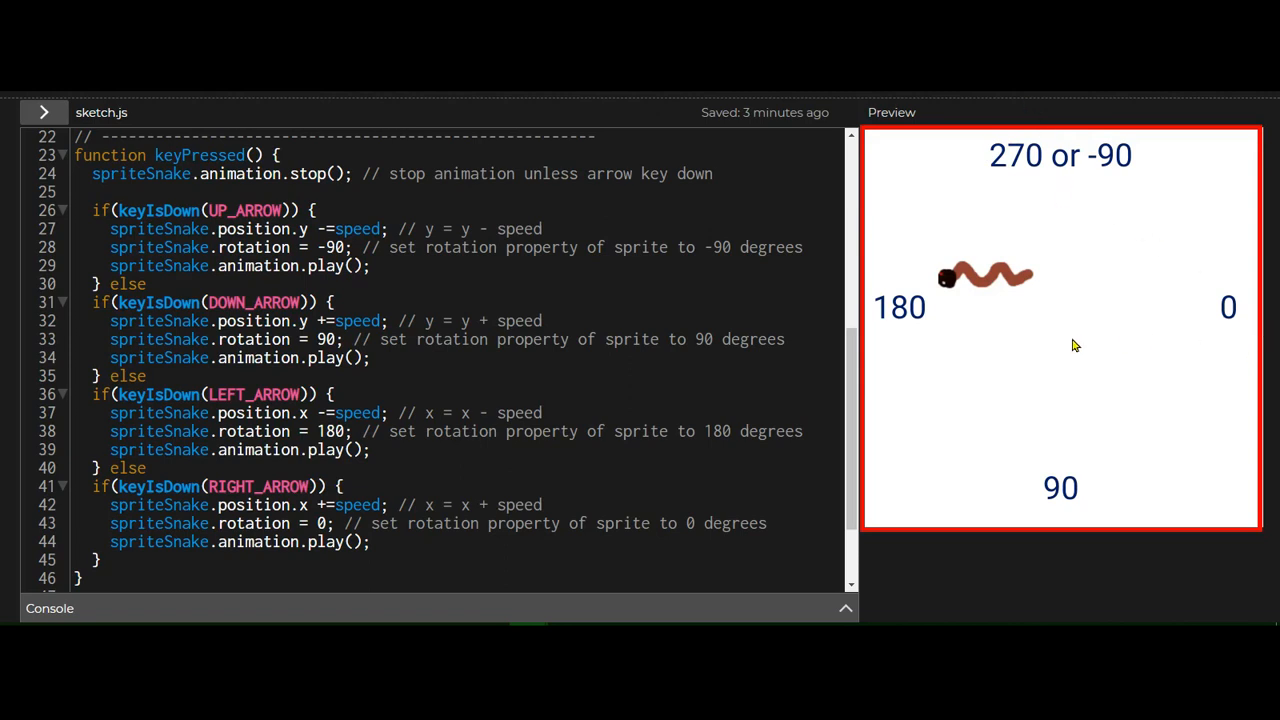
pyautogui.moveTo(1270, 358)
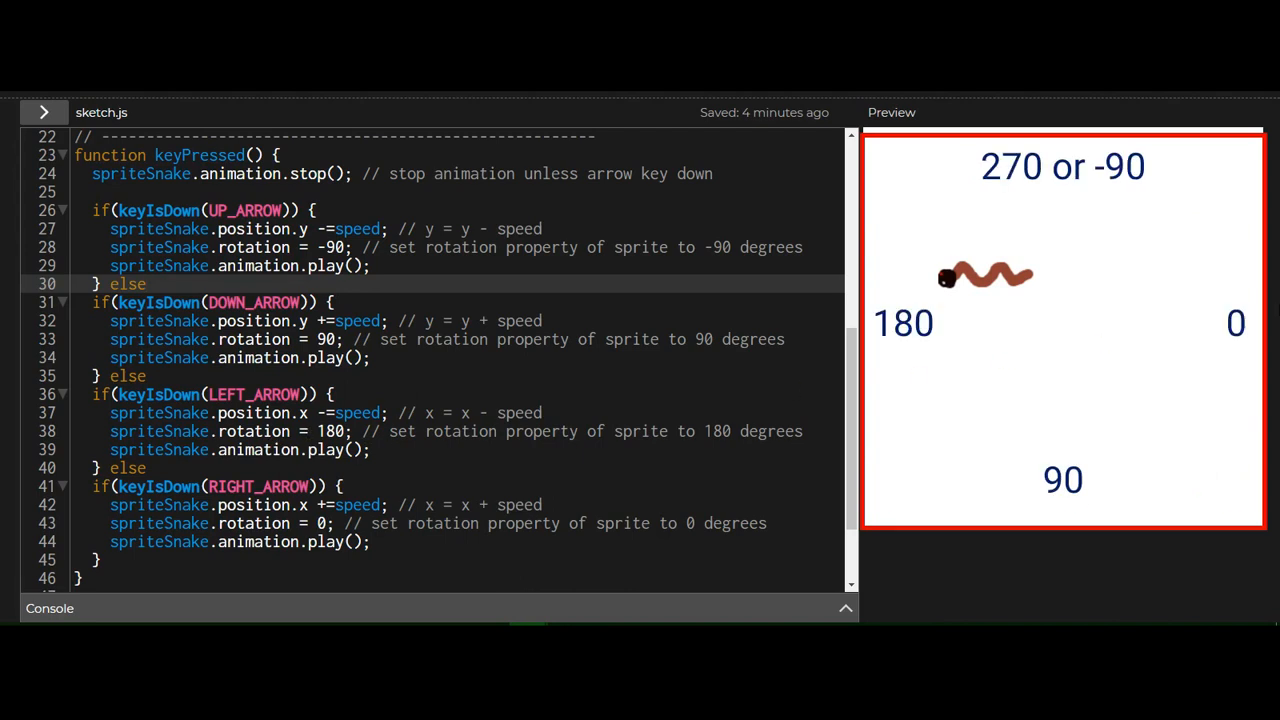
pyautogui.moveTo(1270, 338)
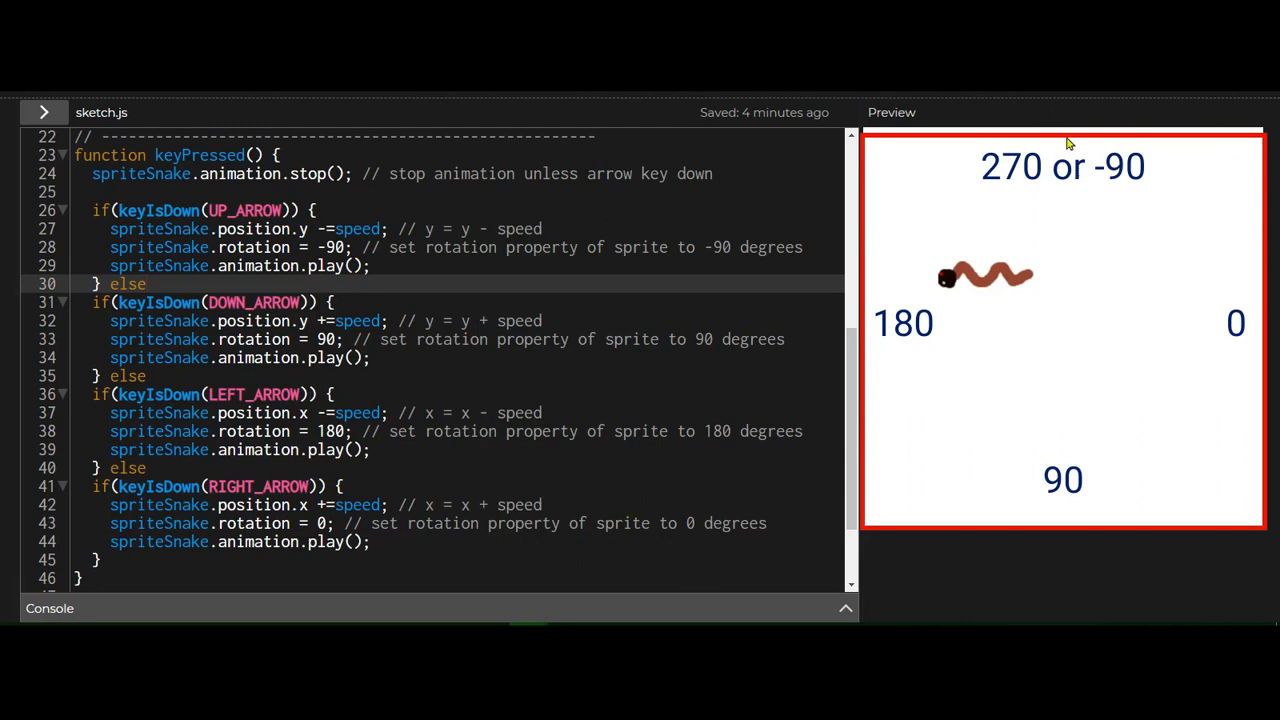
pyautogui.moveTo(951, 352)
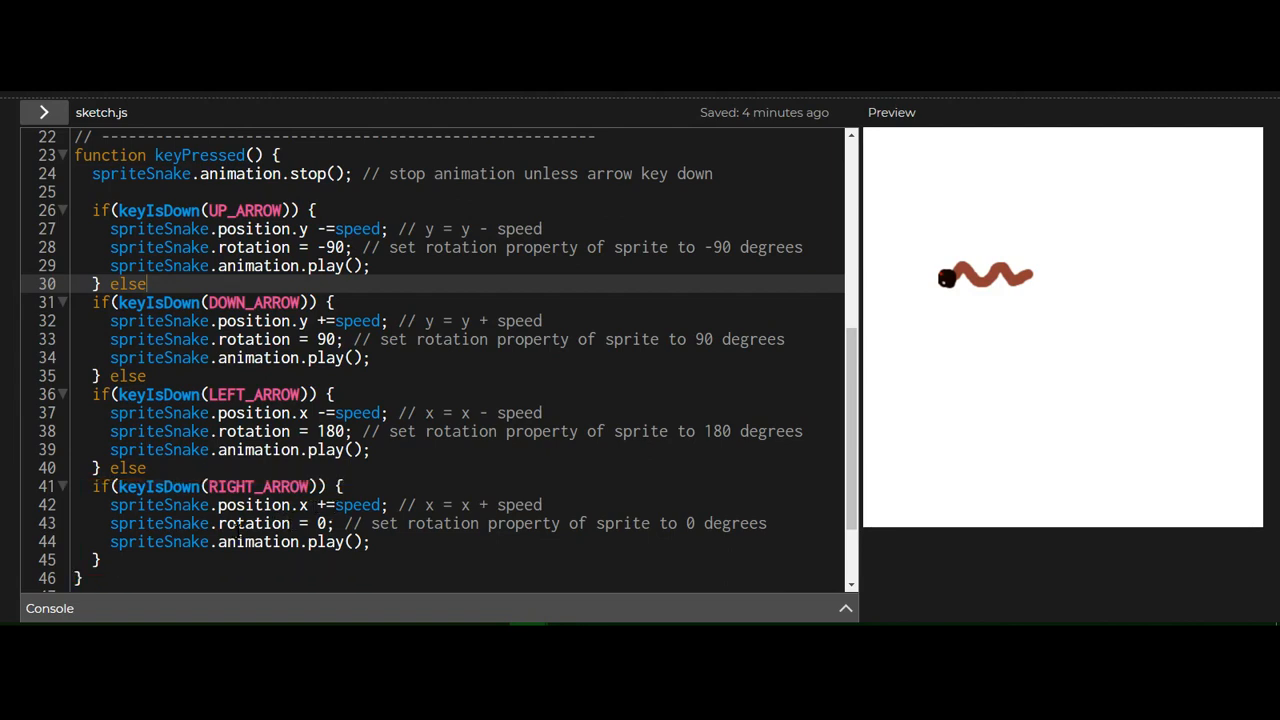
pyautogui.doubleClick(255, 523)
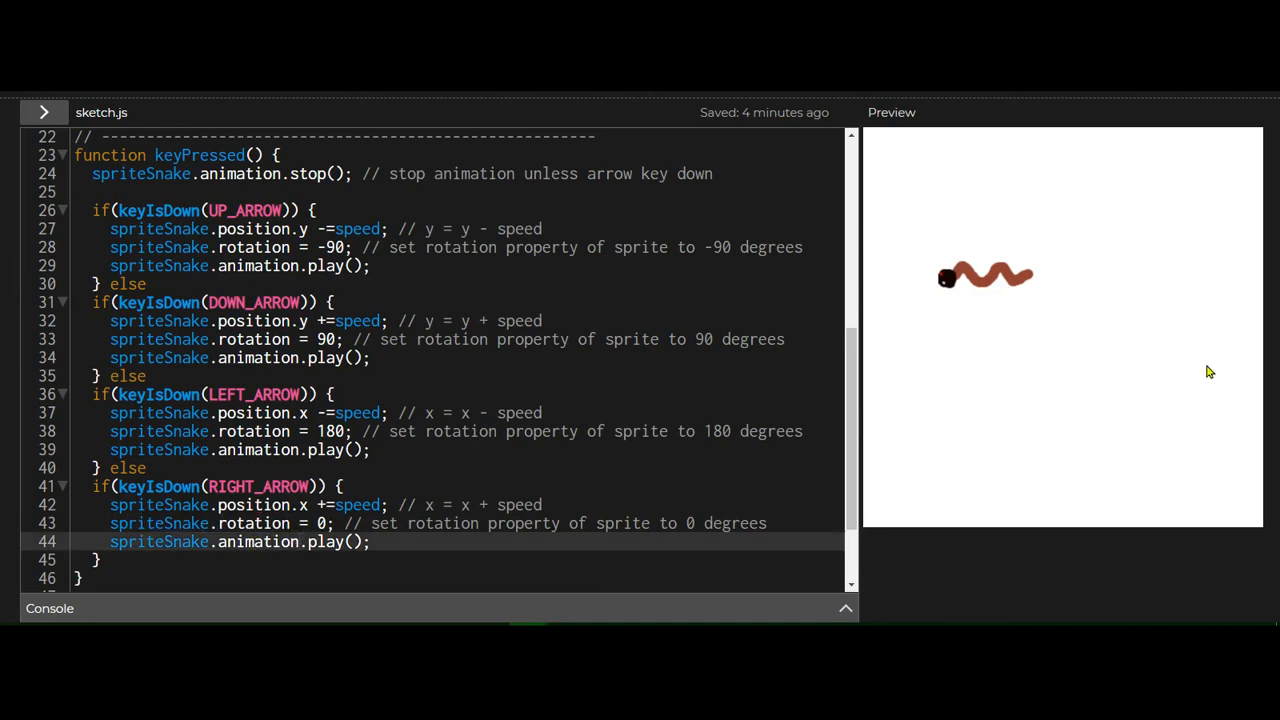
pyautogui.moveTo(1230, 345)
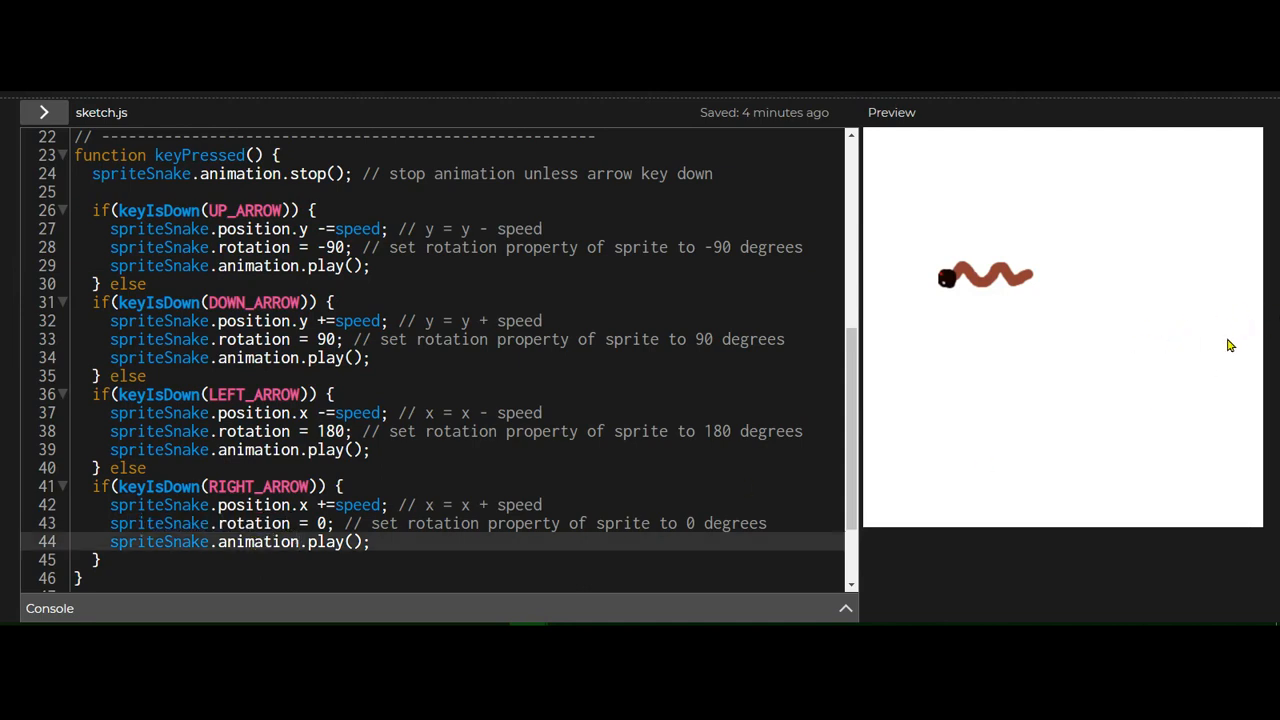
pyautogui.scroll(-3)
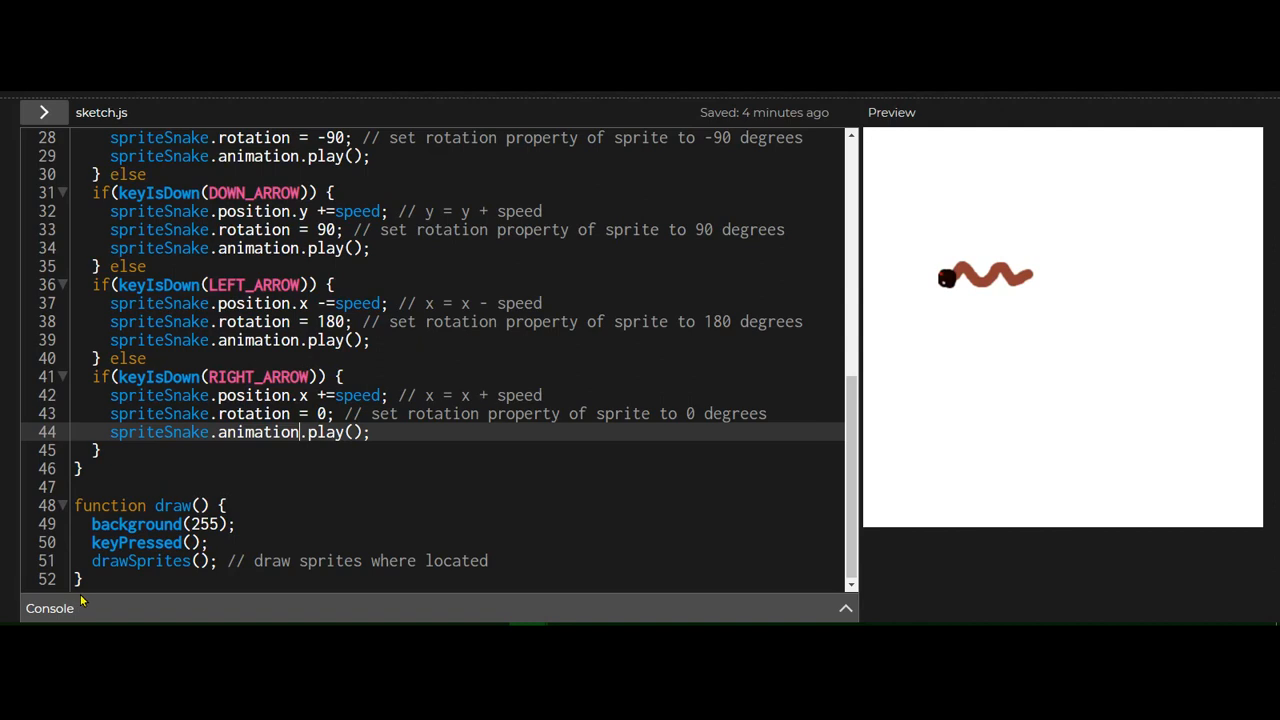